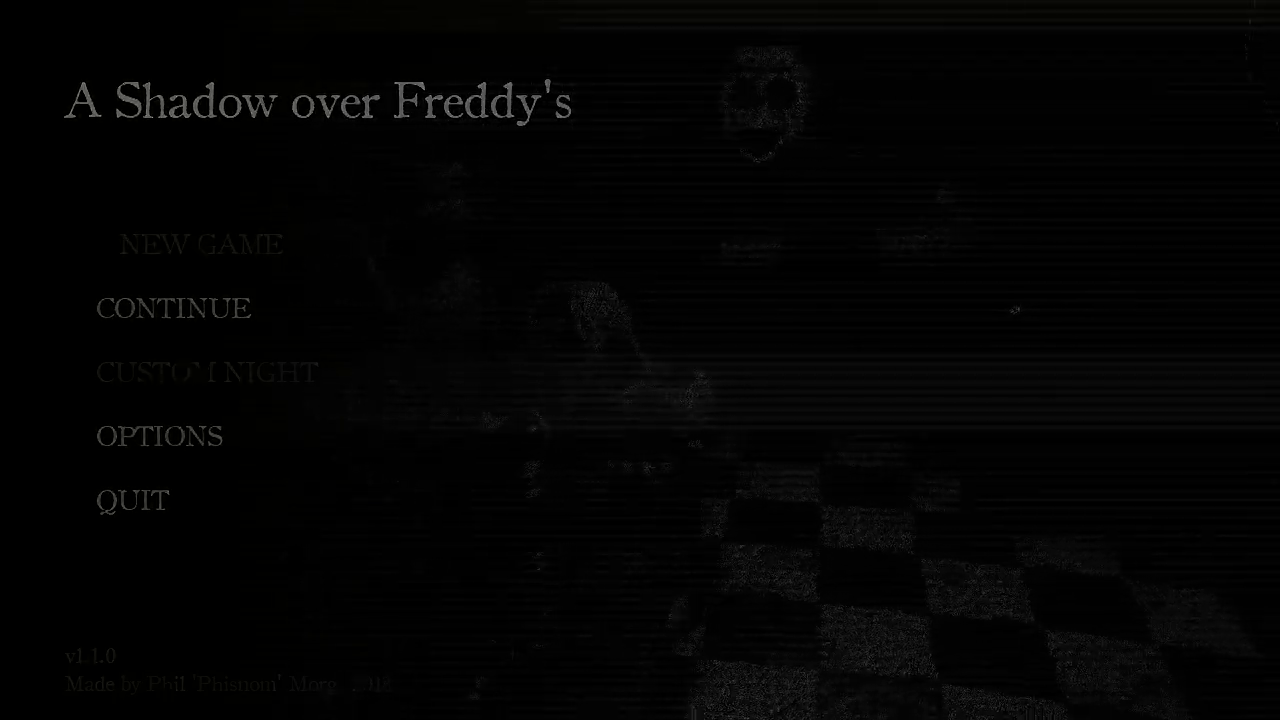
- Choose NEW GAME on the title screen to begin night one
{"action": "left_click", "coordinate": [200, 244]}
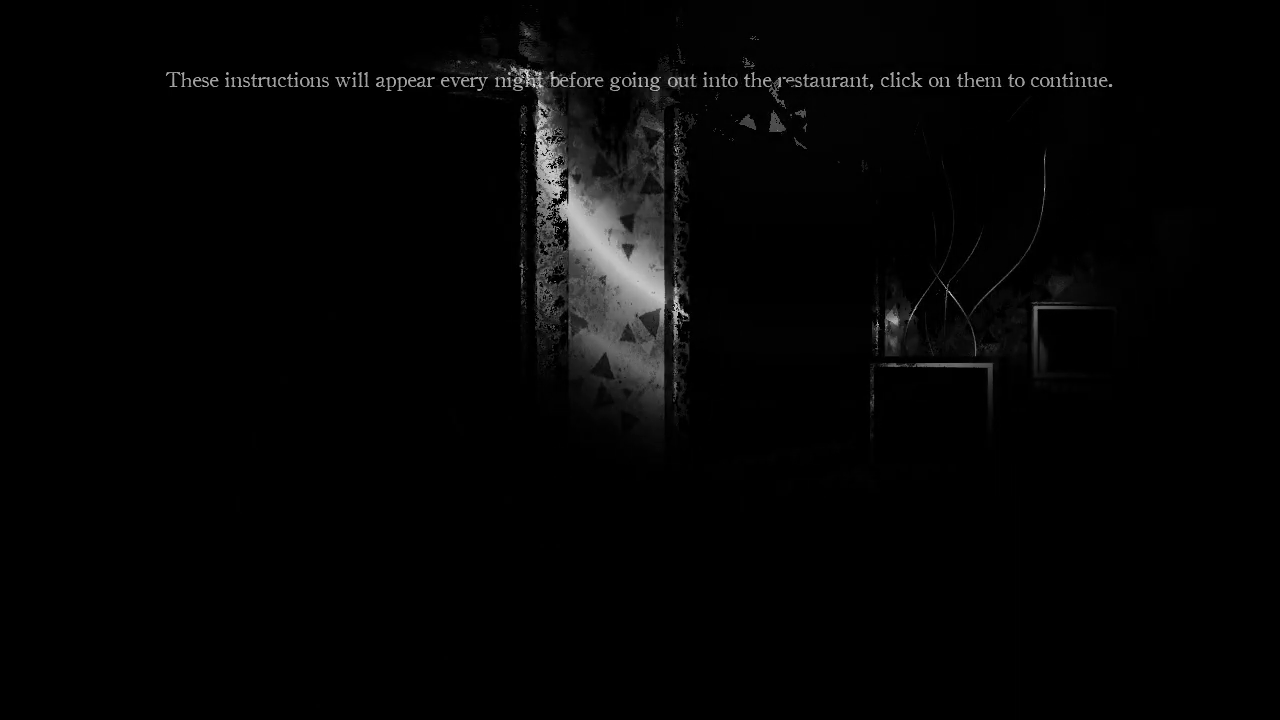
{"action": "left_click", "coordinate": [638, 80]}
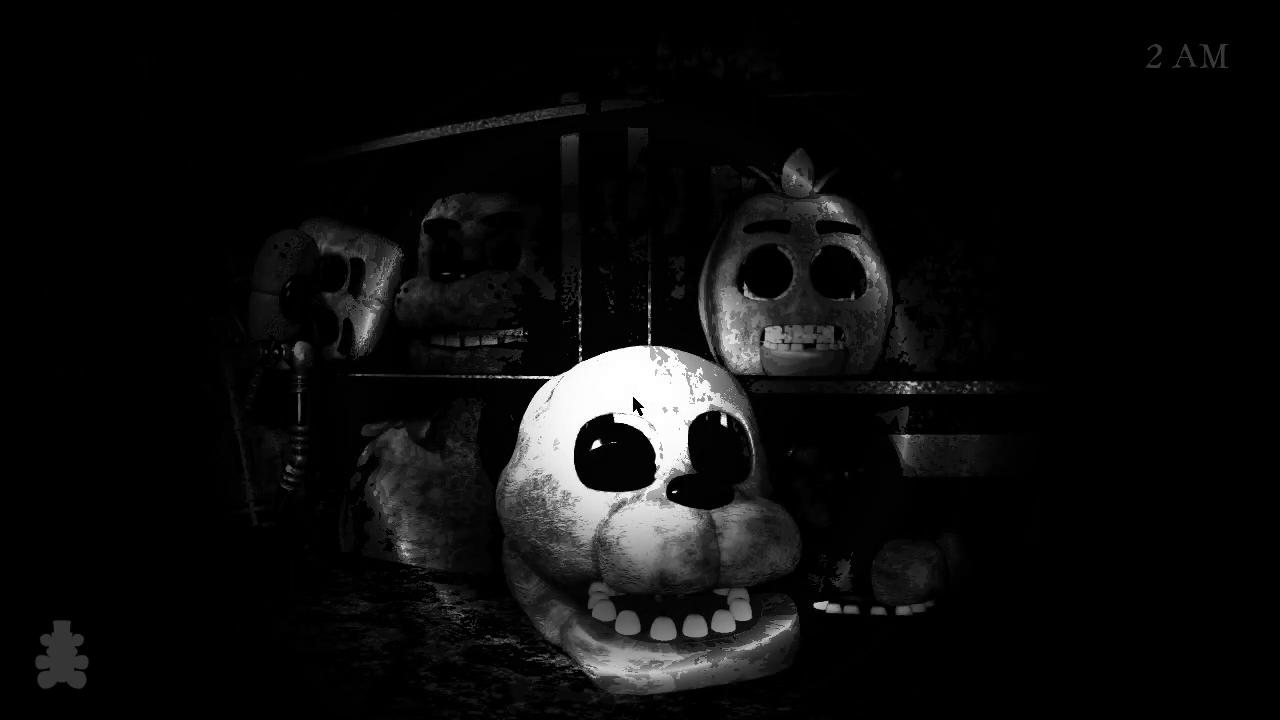
- Pan right across the room of animatronic heads while the clock reaches 2 AM
{"action": "scroll", "scroll_direction": "right", "scroll_amount": 3}
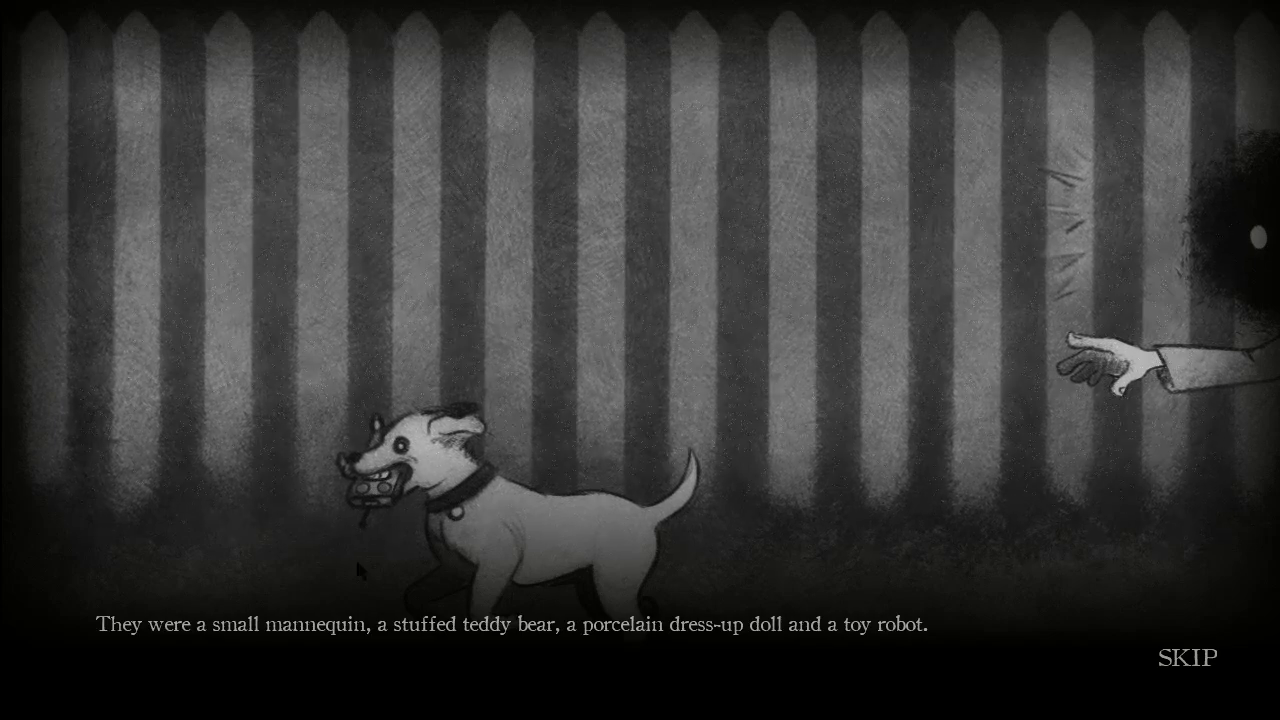
{"action": "mouse_move", "coordinate": [803, 382]}
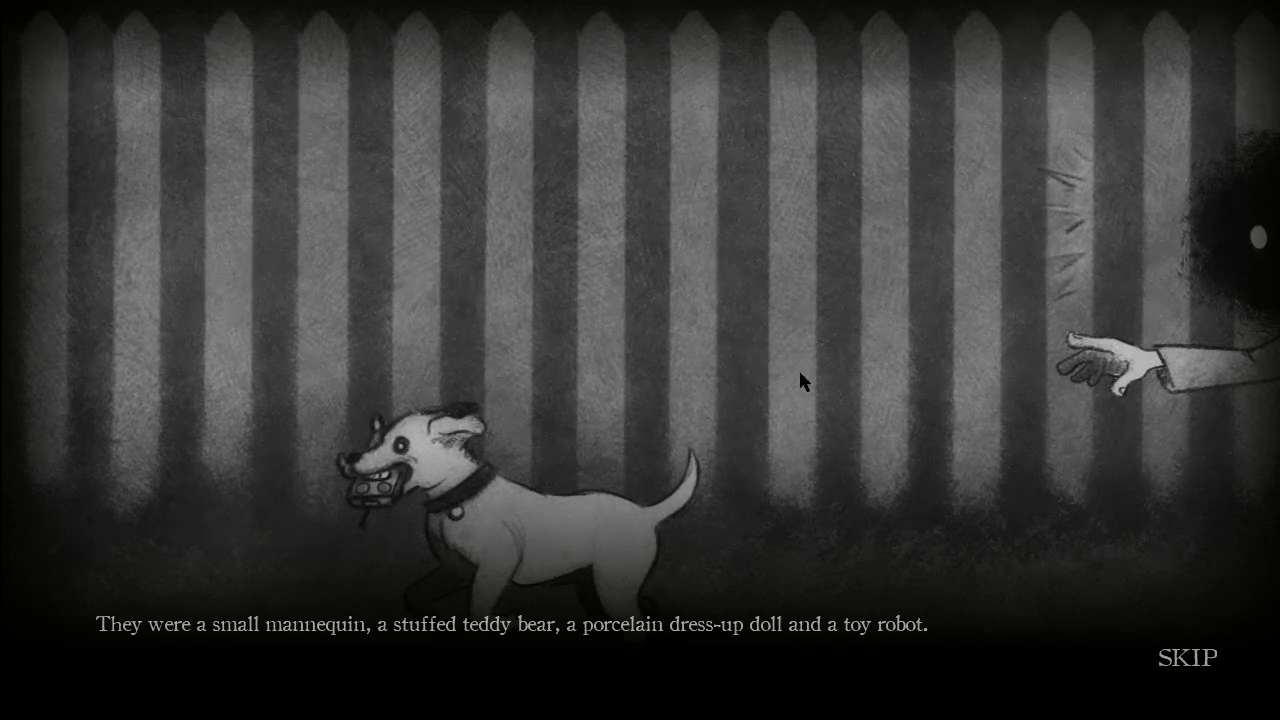